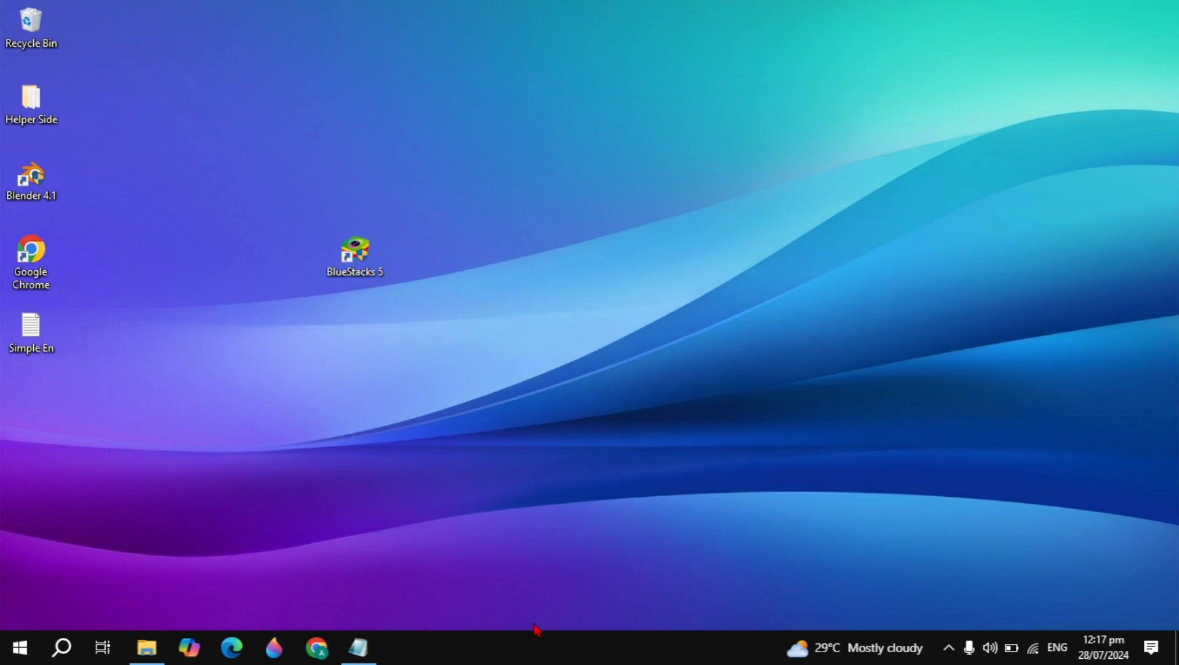
- Launch Task Manager from the taskbar's right-click menu
{"action": "right_click", "coordinate": [539, 646]}
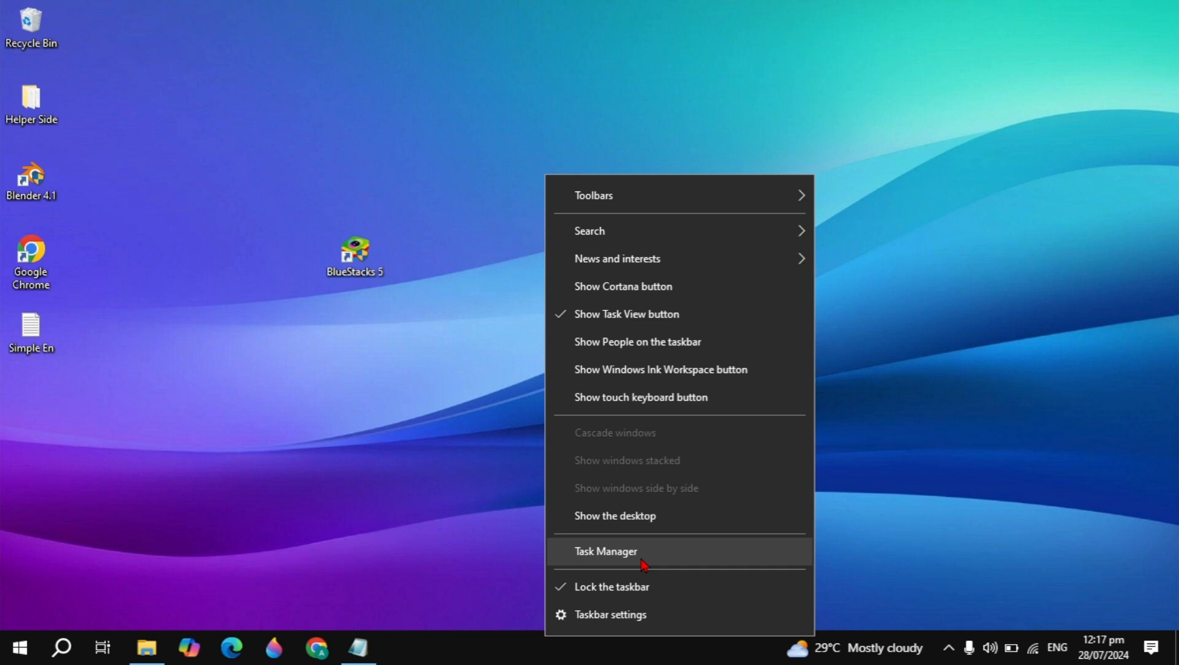
{"action": "left_click", "coordinate": [605, 550]}
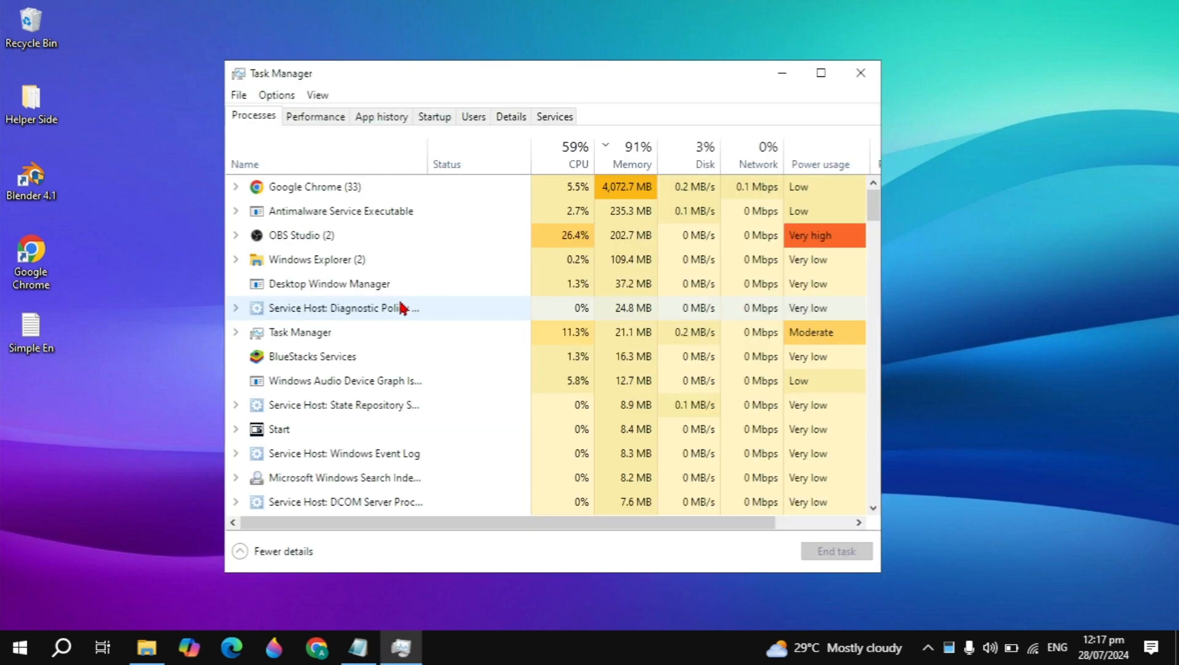
- End the BlueStacks Services process, then switch to the startup apps list
{"action": "left_click", "coordinate": [312, 355]}
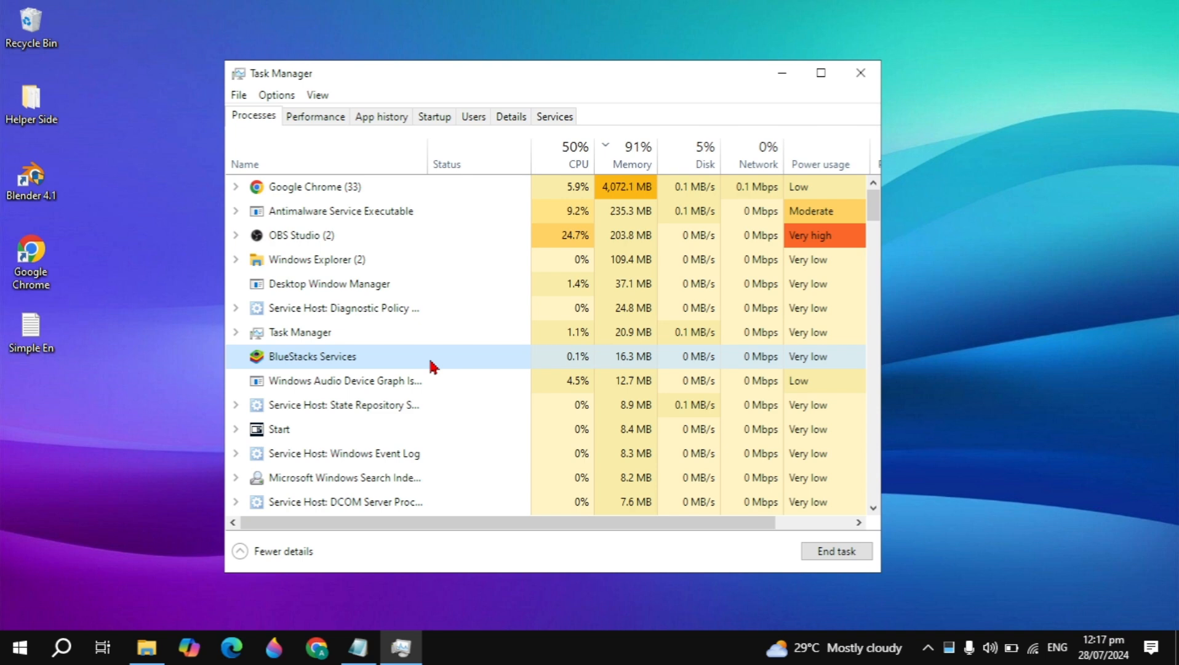
{"action": "right_click", "coordinate": [335, 356]}
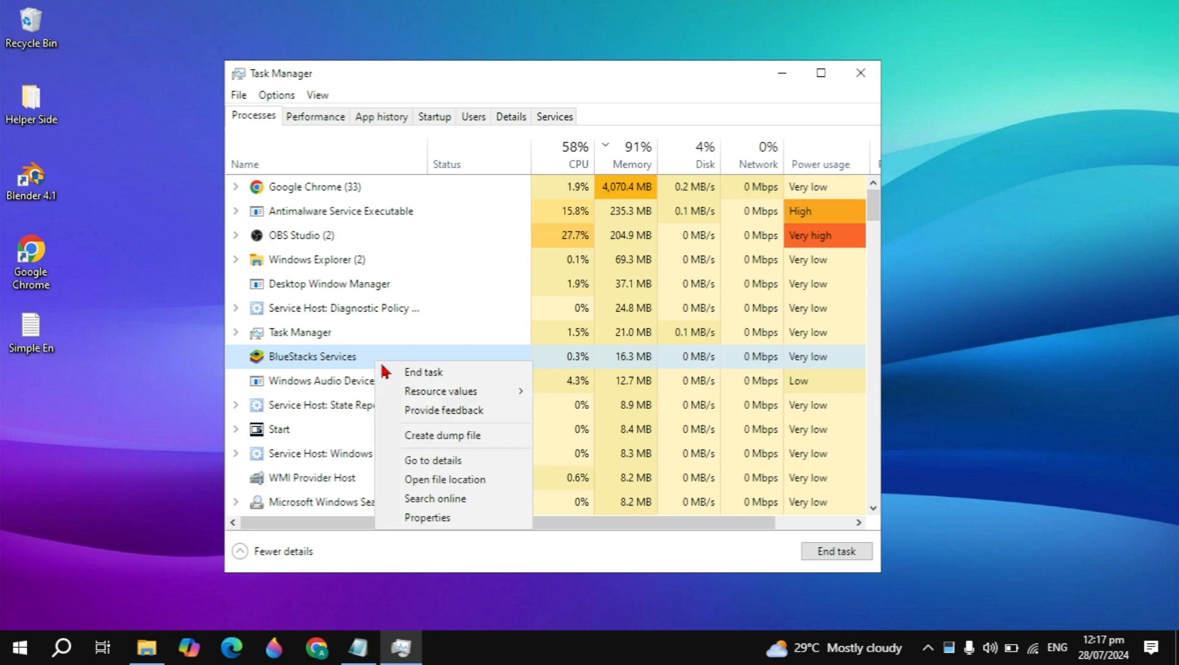
{"action": "left_click", "coordinate": [423, 372]}
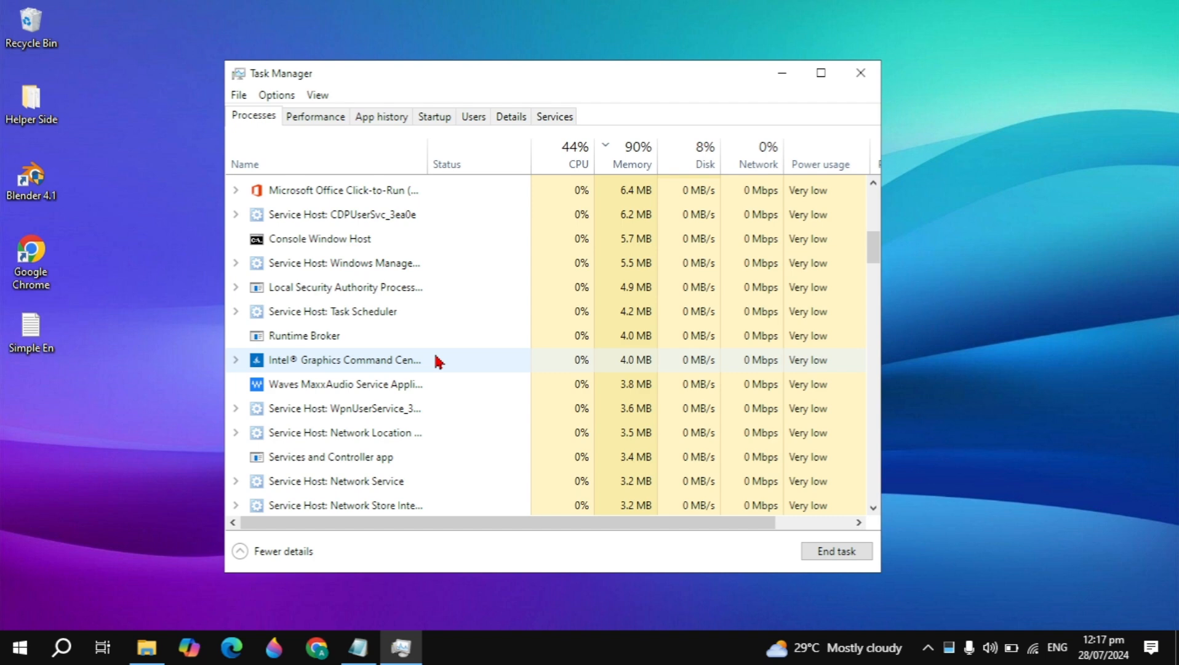
{"action": "scroll", "scroll_direction": "down", "scroll_amount": 3}
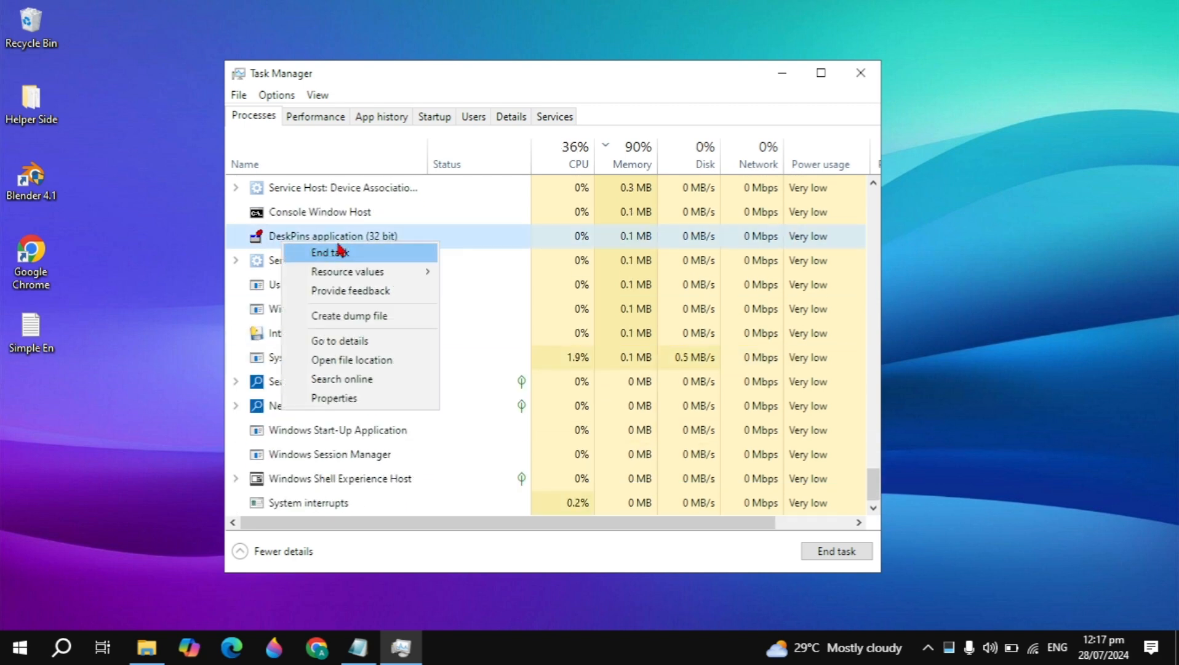
{"action": "left_click", "coordinate": [433, 115]}
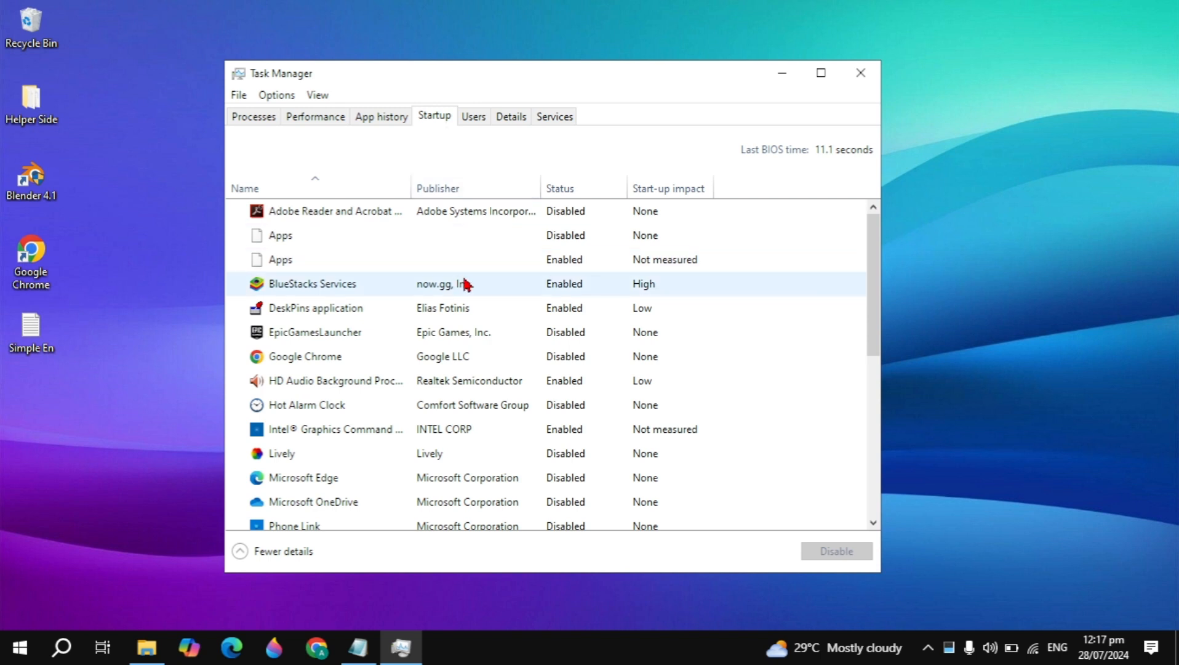
- Disable the BlueStacks Services startup entry and close Task Manager
{"action": "left_click", "coordinate": [335, 283]}
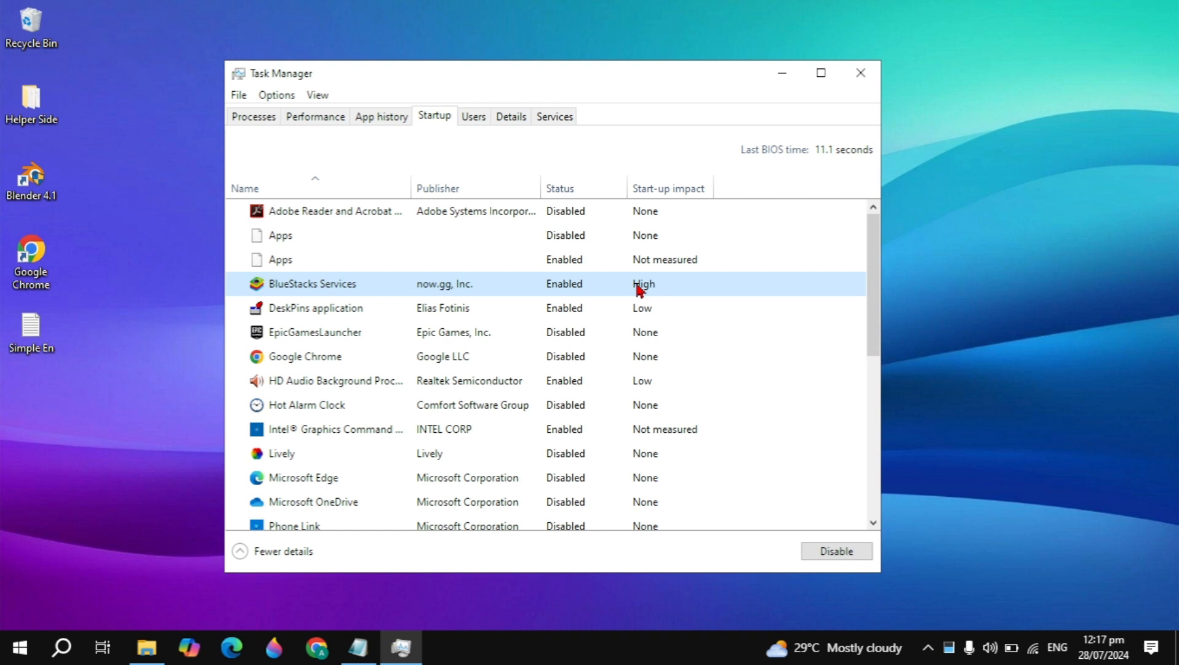
{"action": "mouse_move", "coordinate": [440, 285]}
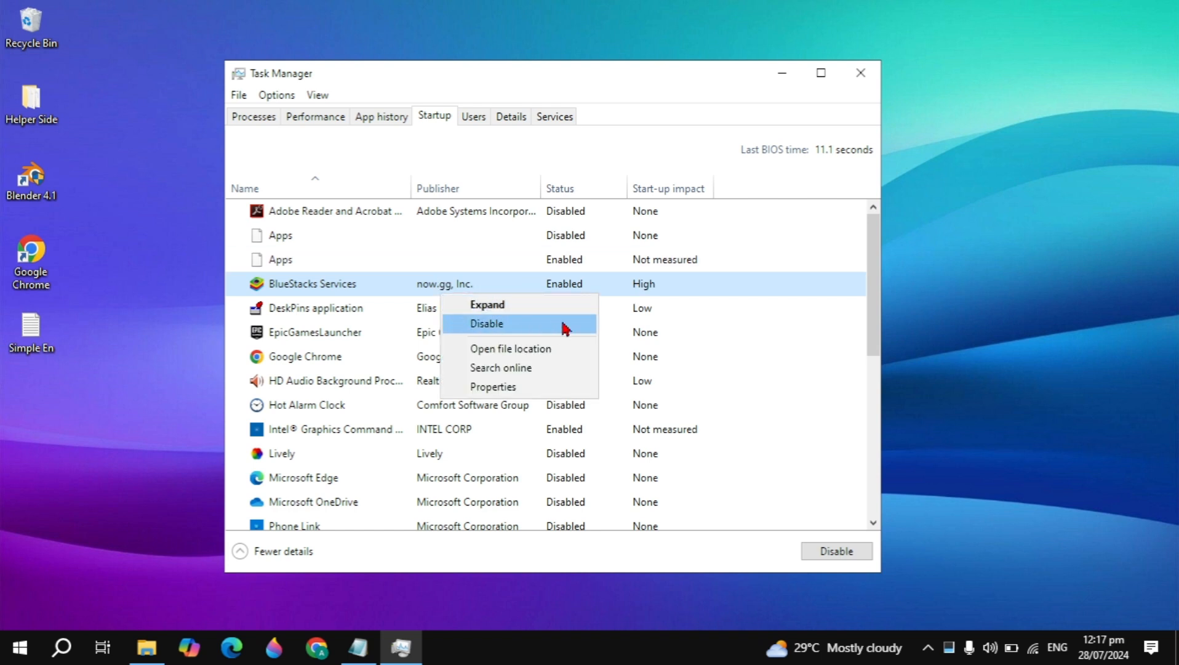
{"action": "left_click", "coordinate": [487, 323]}
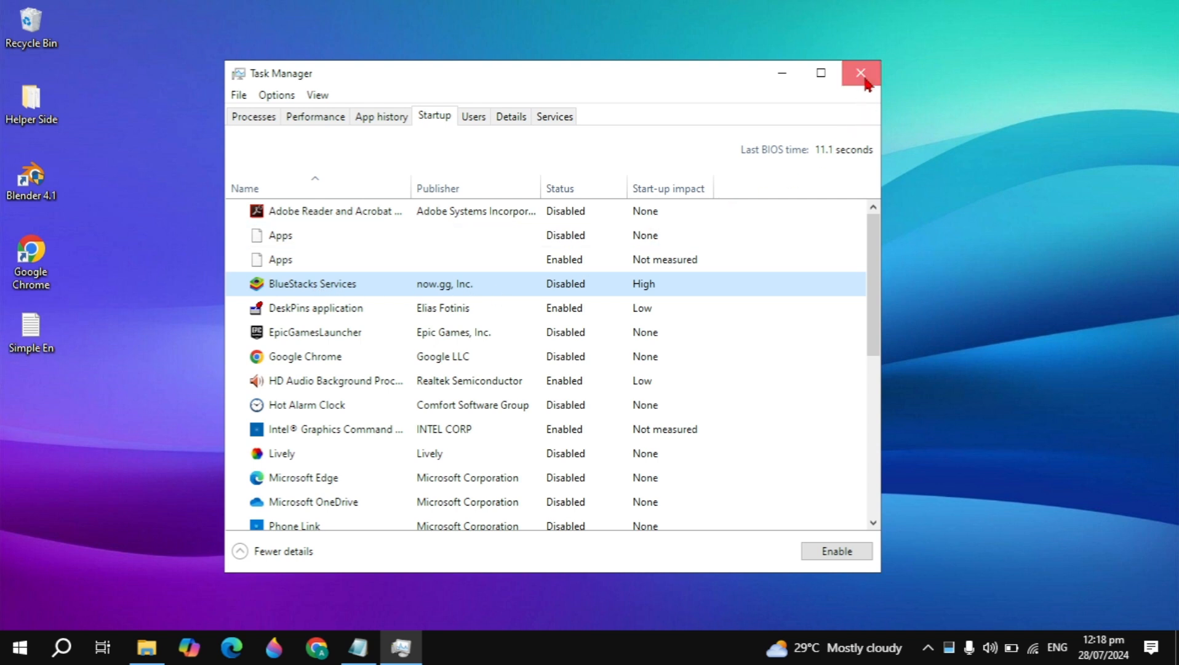
{"action": "left_click", "coordinate": [857, 72]}
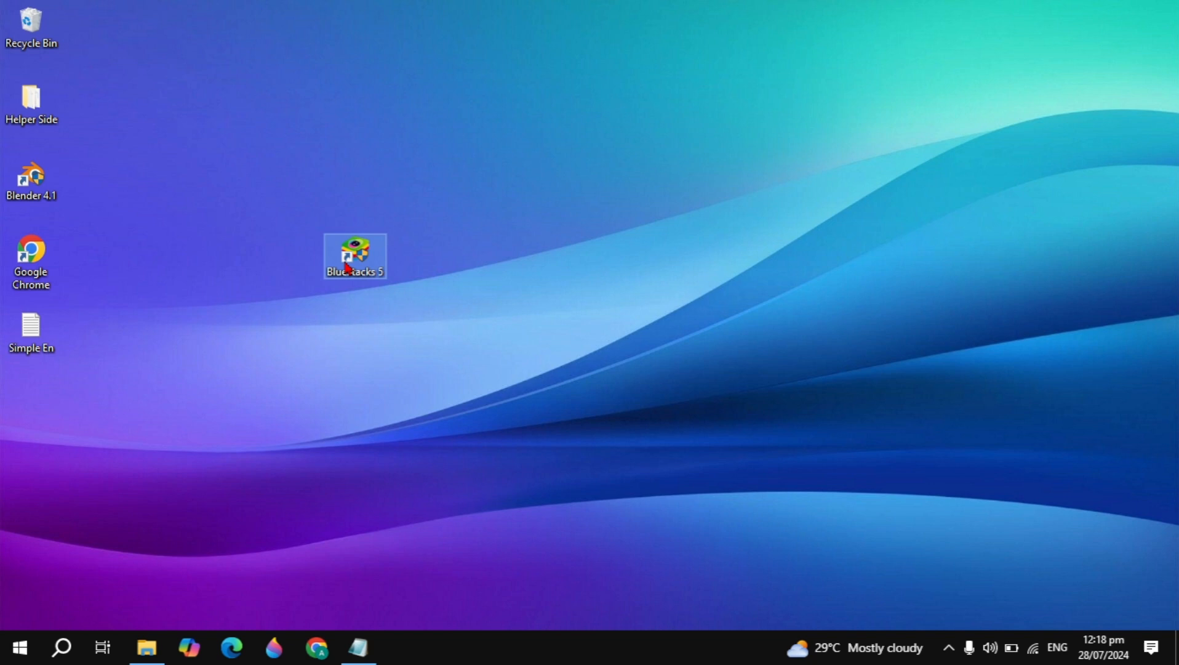
- Set the BlueStacks 5 shortcut's compatibility mode to Windows 8
{"action": "right_click", "coordinate": [350, 256]}
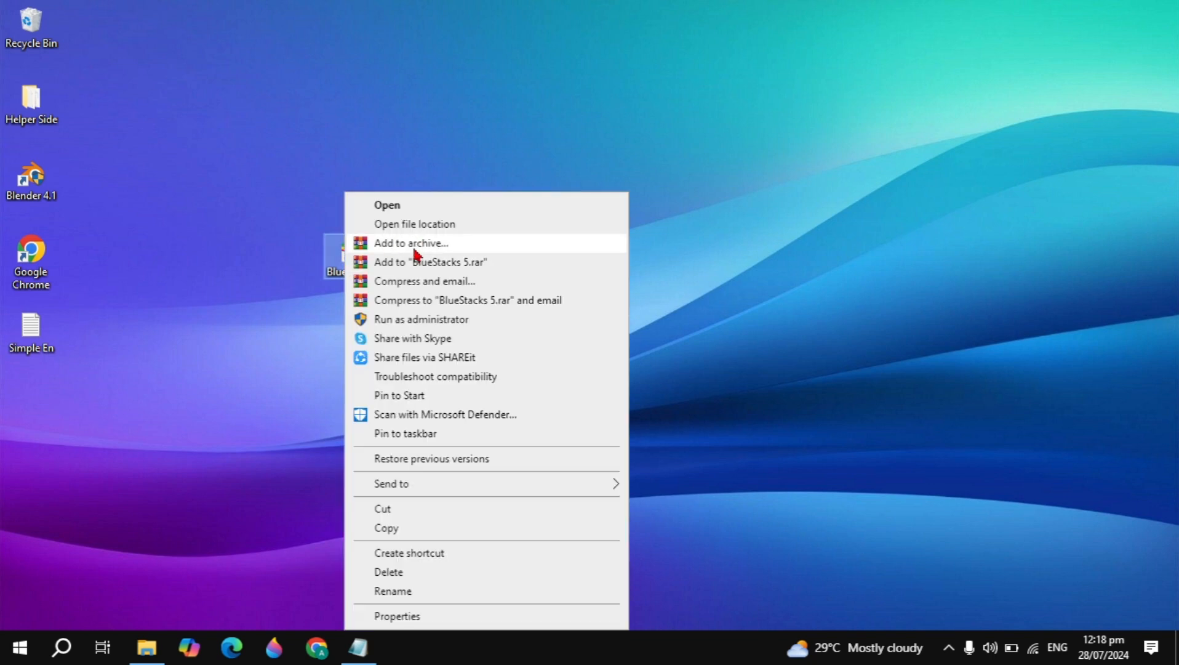
{"action": "left_click", "coordinate": [396, 615]}
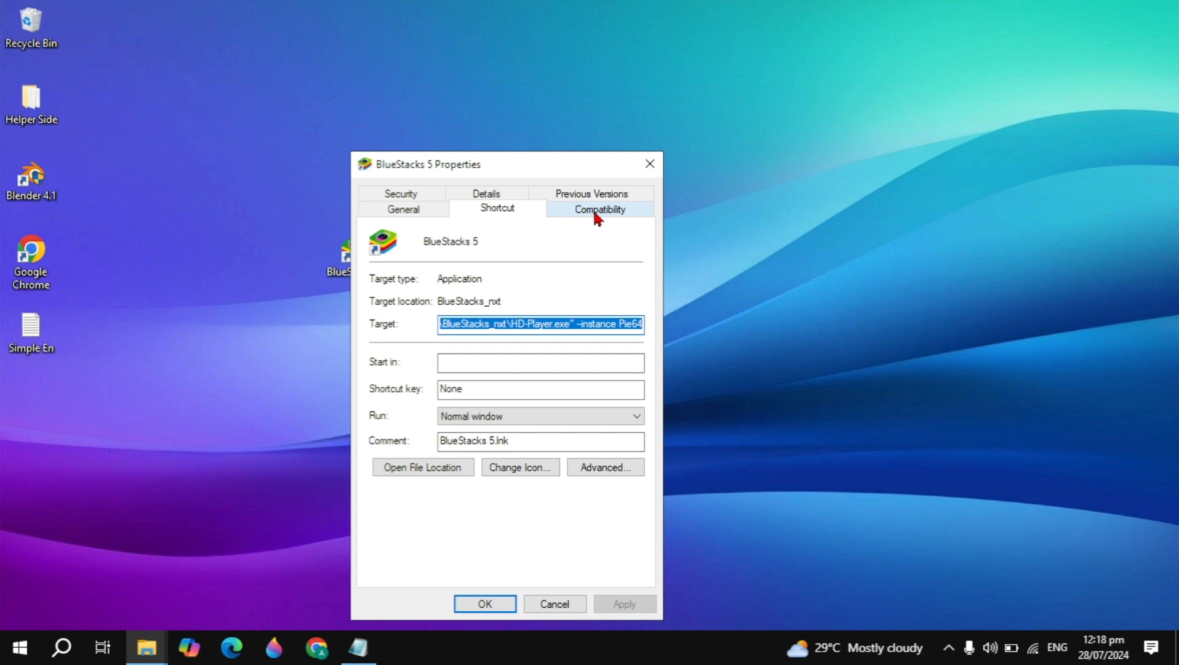
{"action": "left_click", "coordinate": [600, 209]}
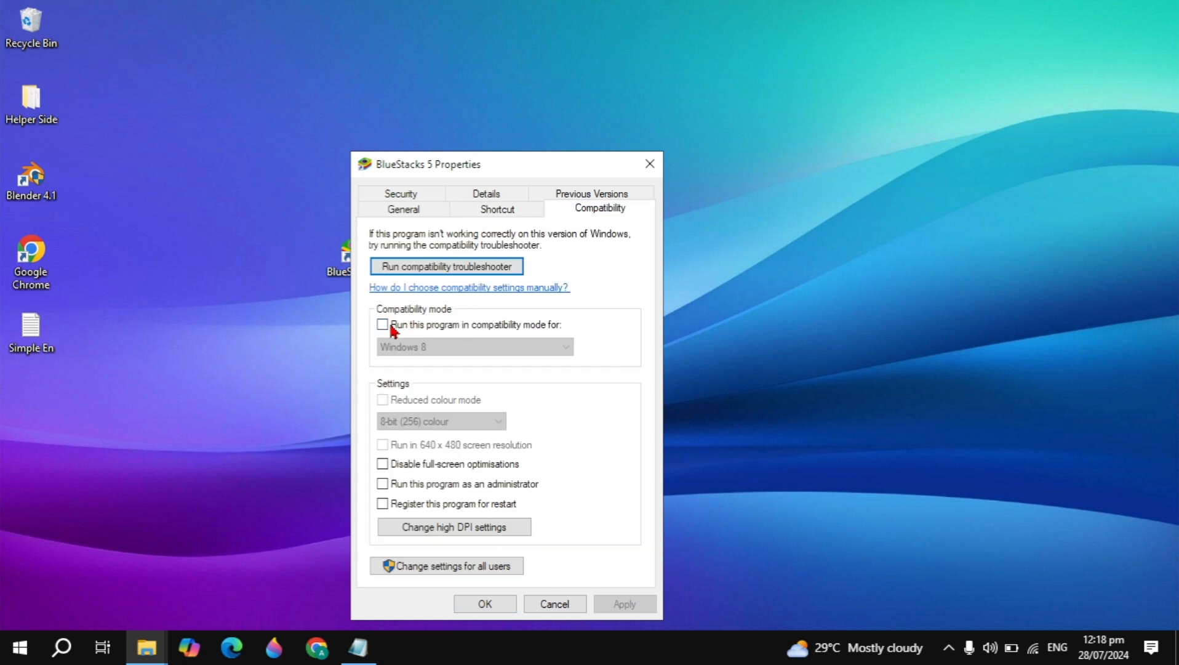
{"action": "left_click", "coordinate": [381, 324]}
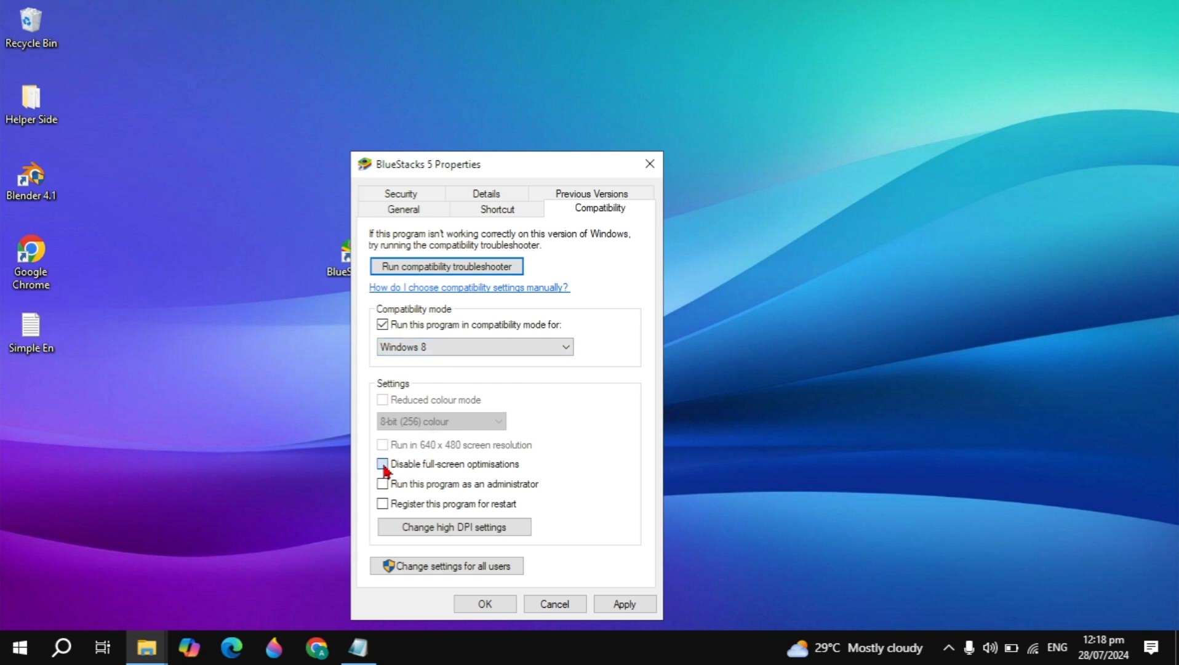
- Disable full-screen optimisations, enable Run as administrator, and apply the properties
{"action": "left_click", "coordinate": [381, 464]}
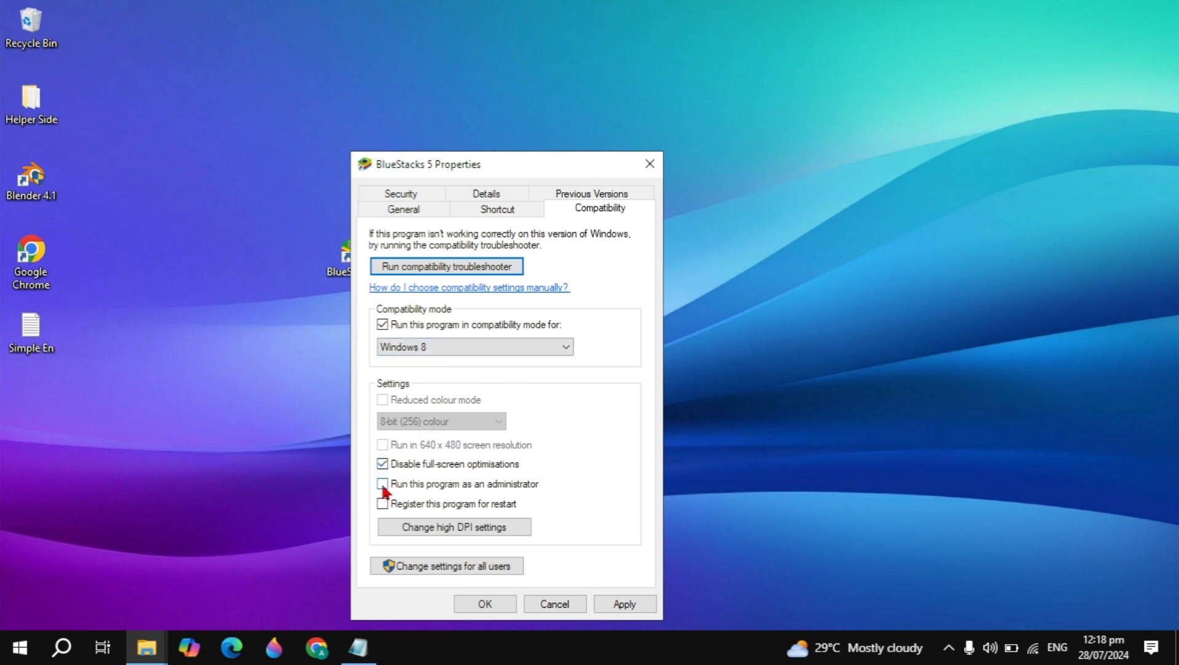
{"action": "left_click", "coordinate": [381, 484]}
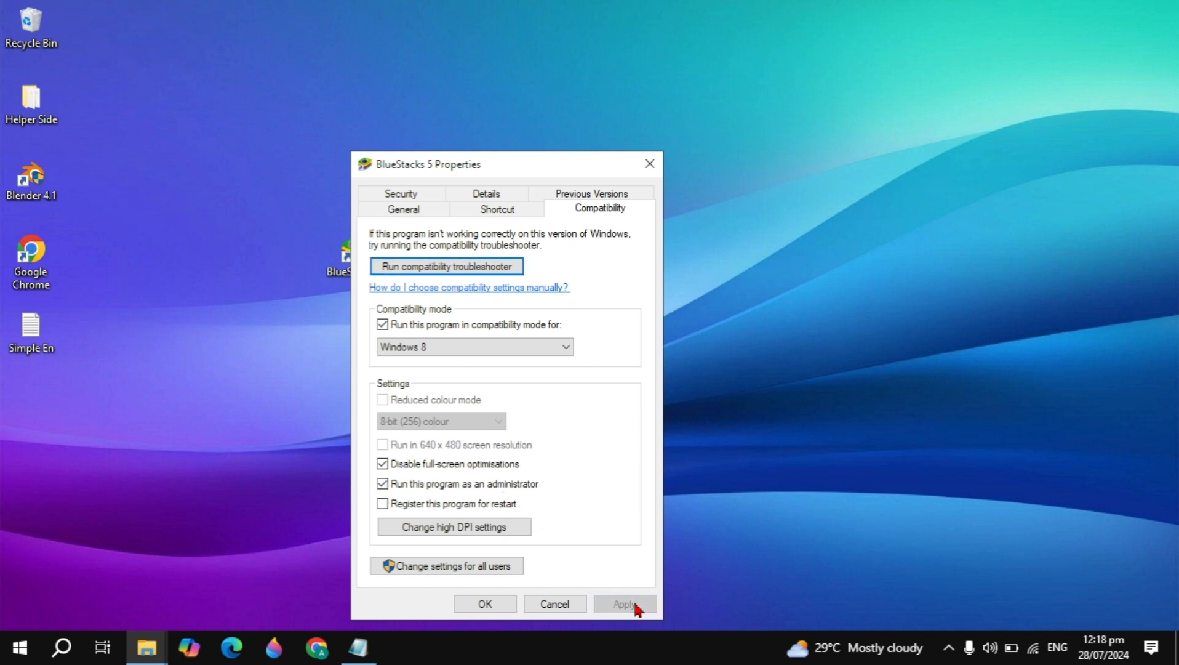
{"action": "left_click", "coordinate": [485, 603]}
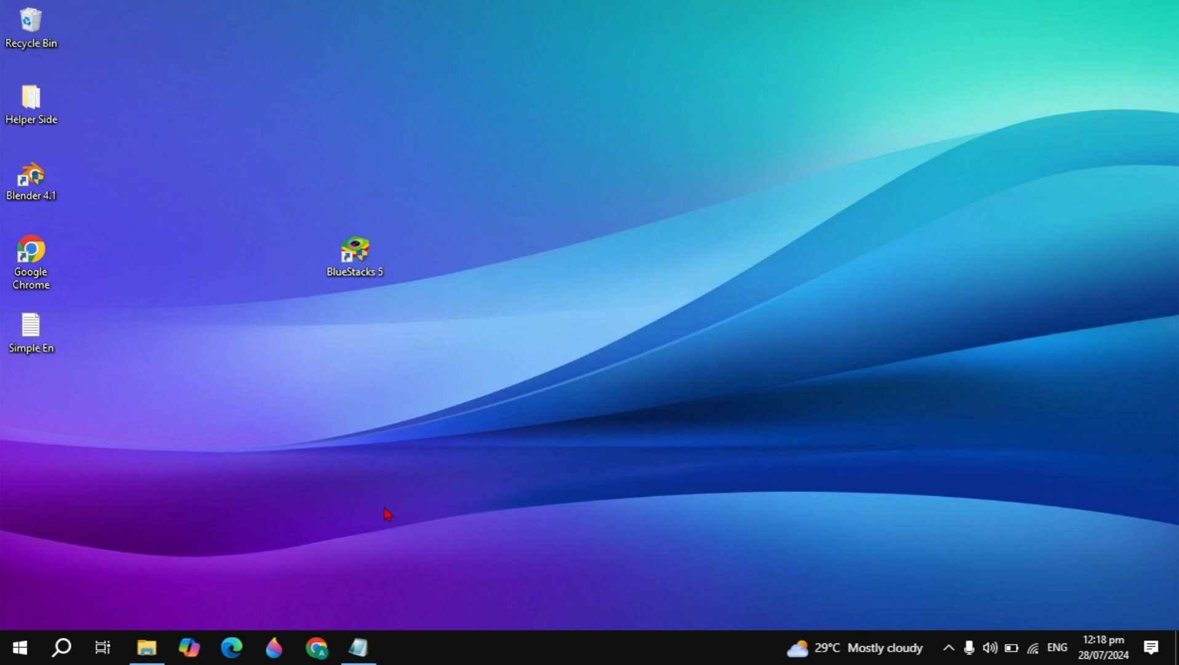
{"action": "left_click", "coordinate": [356, 250]}
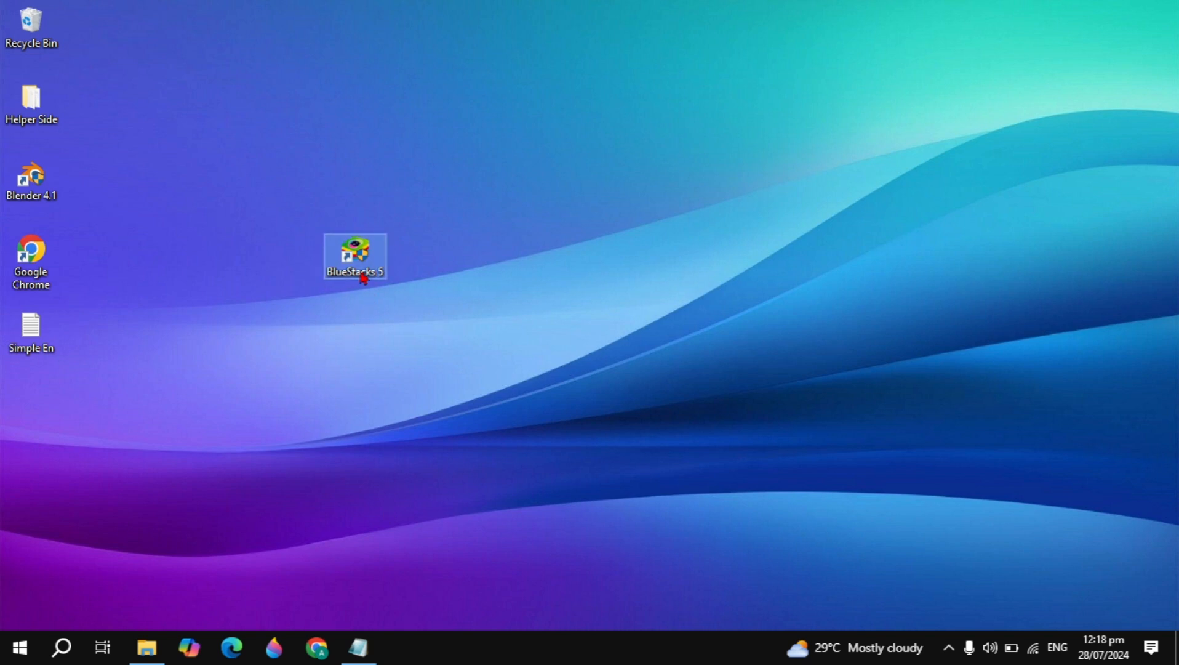